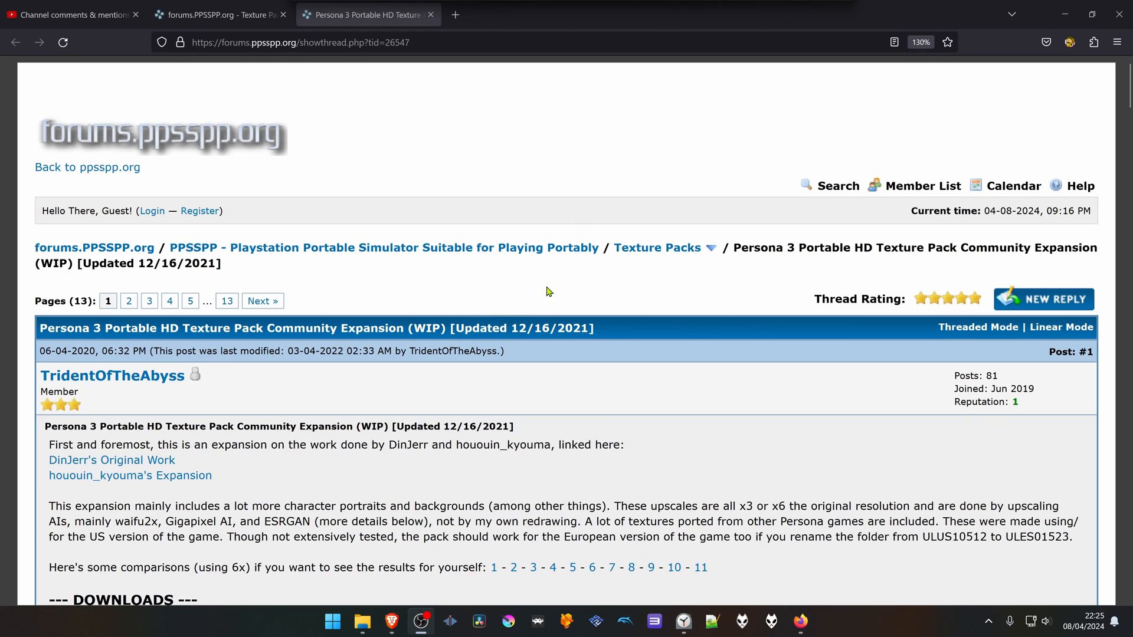
pyautogui.moveTo(695, 280)
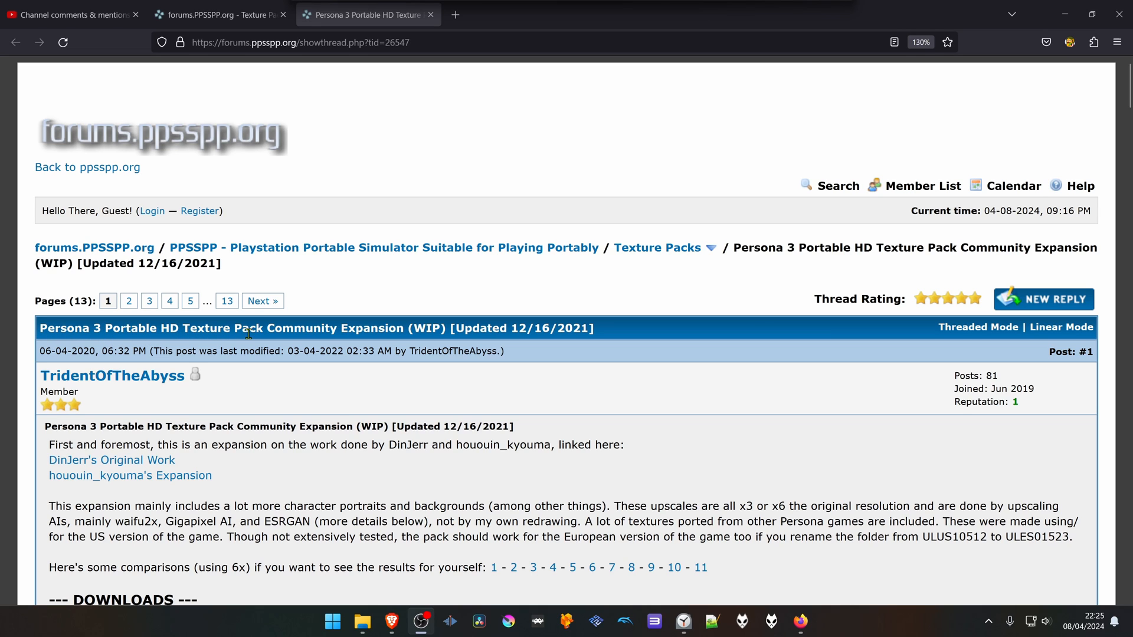
pyautogui.moveTo(449, 290)
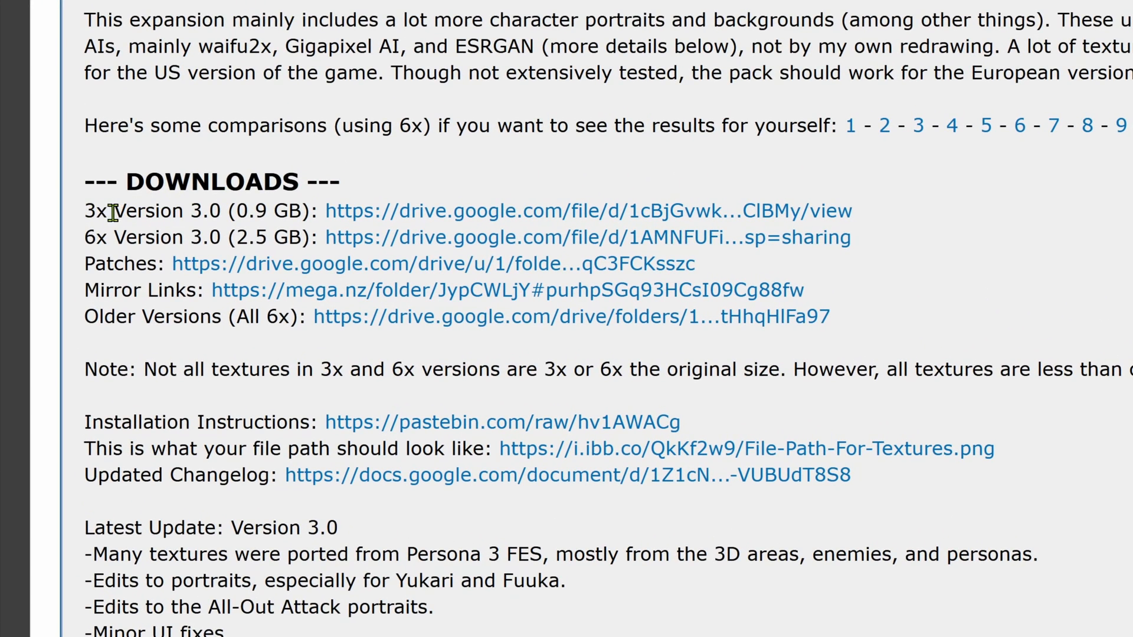
pyautogui.moveTo(86, 241)
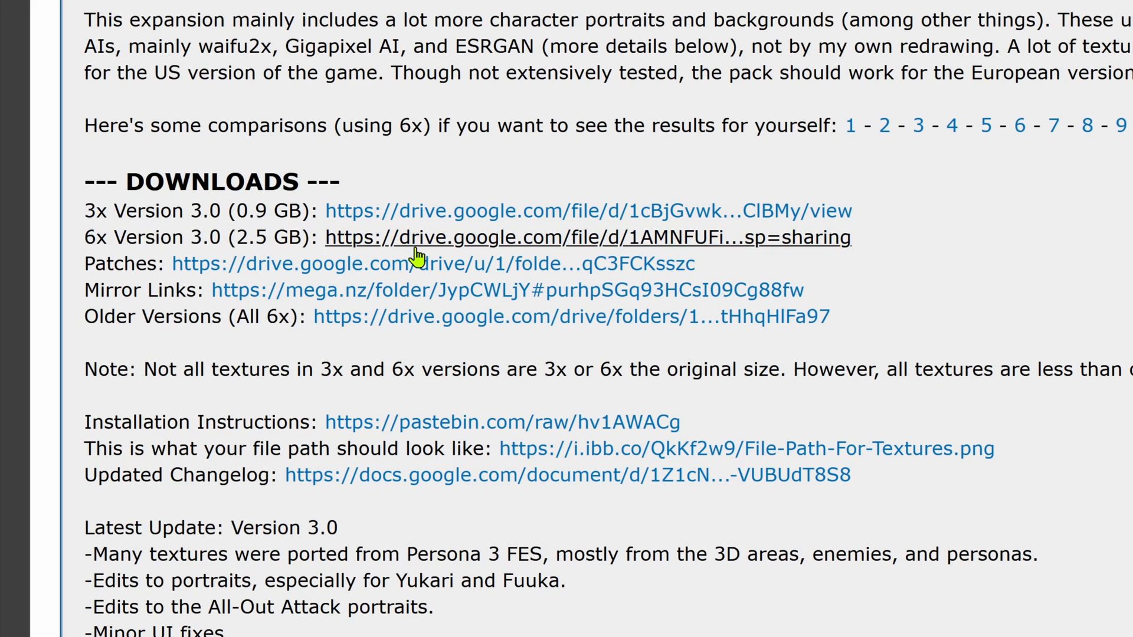
pyautogui.moveTo(440, 252)
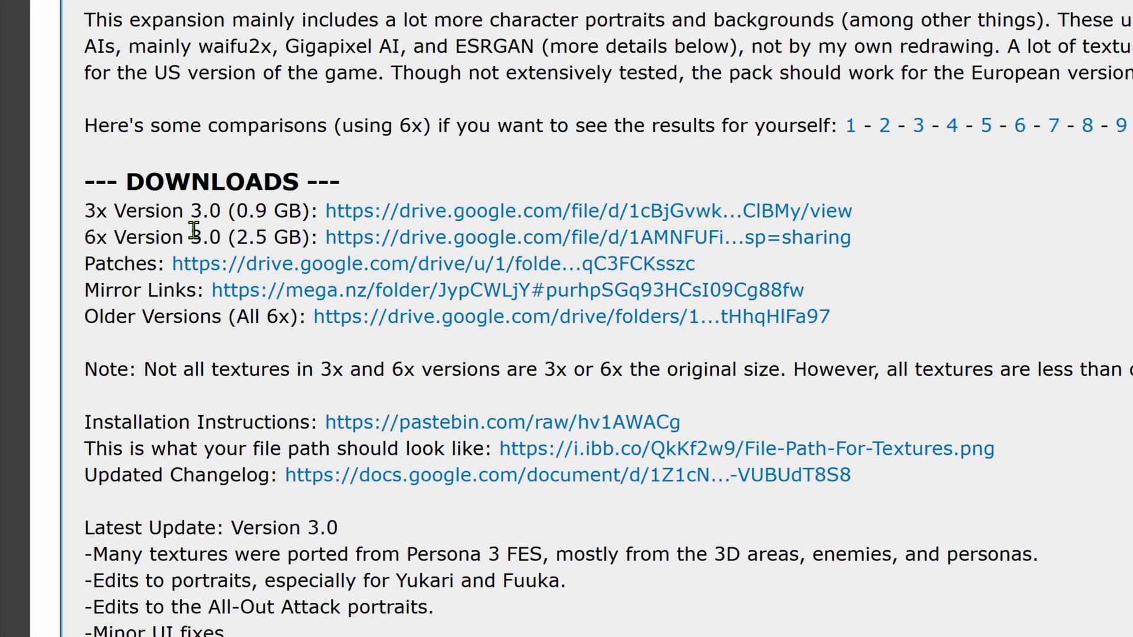
pyautogui.moveTo(134, 210)
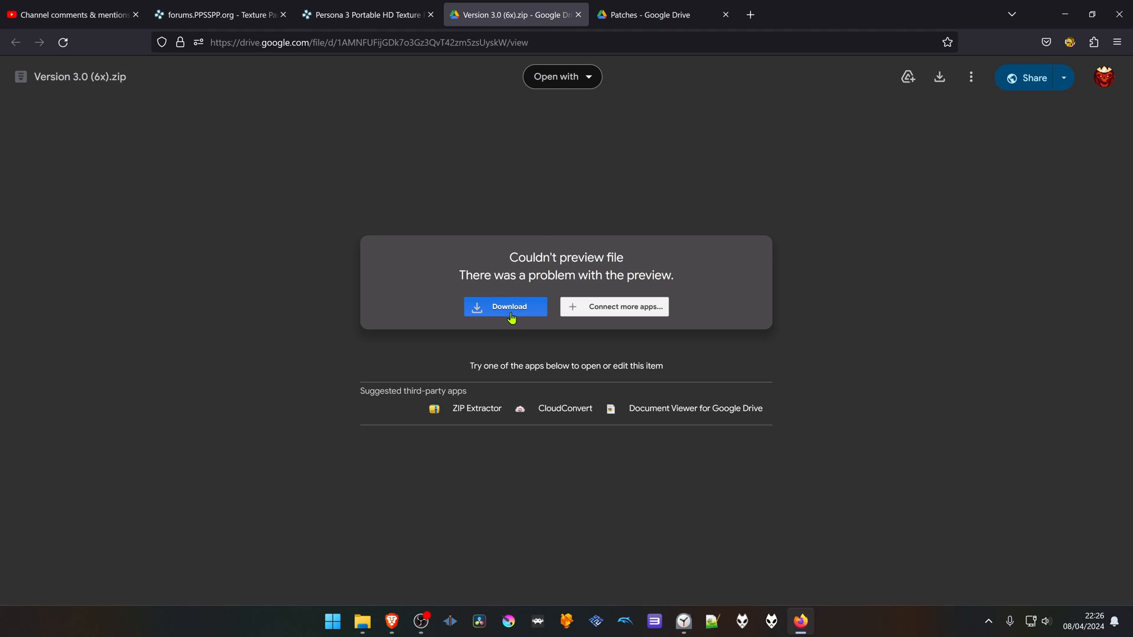
# Download Version 3.0 (6x).zip anyway past the large-file virus-scan warning.
pyautogui.click(506, 307)
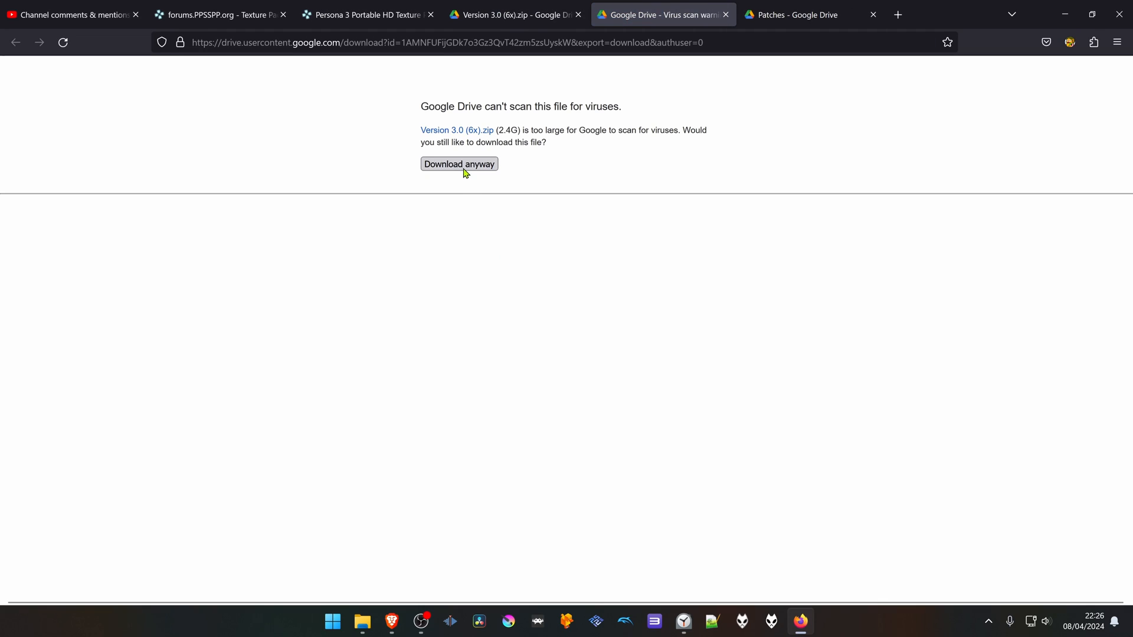
pyautogui.click(458, 163)
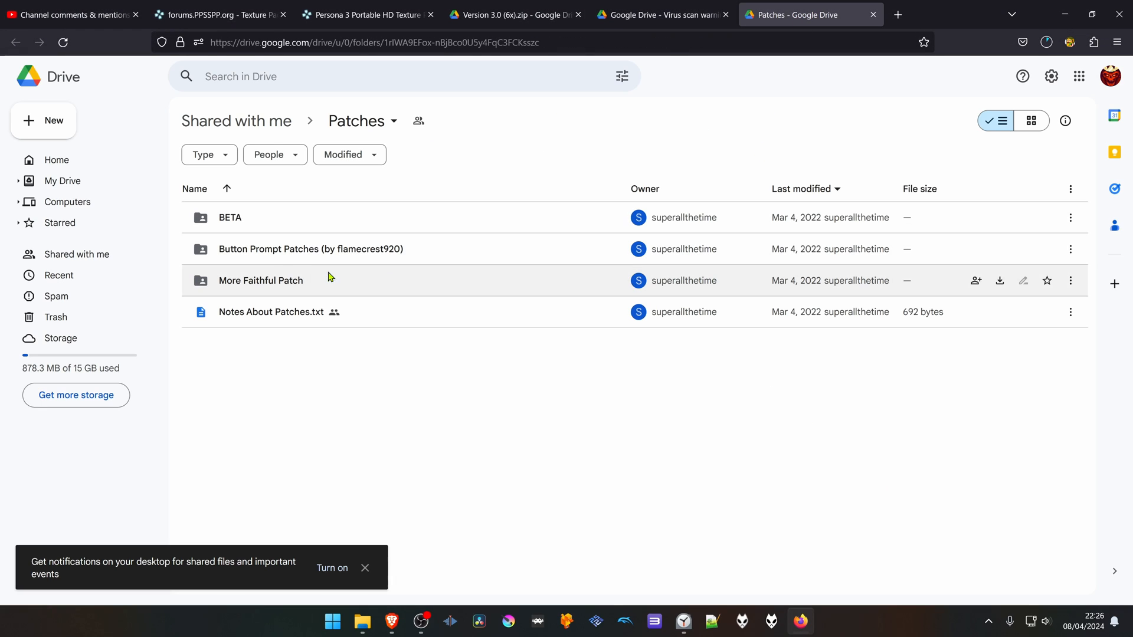
pyautogui.moveTo(251, 249)
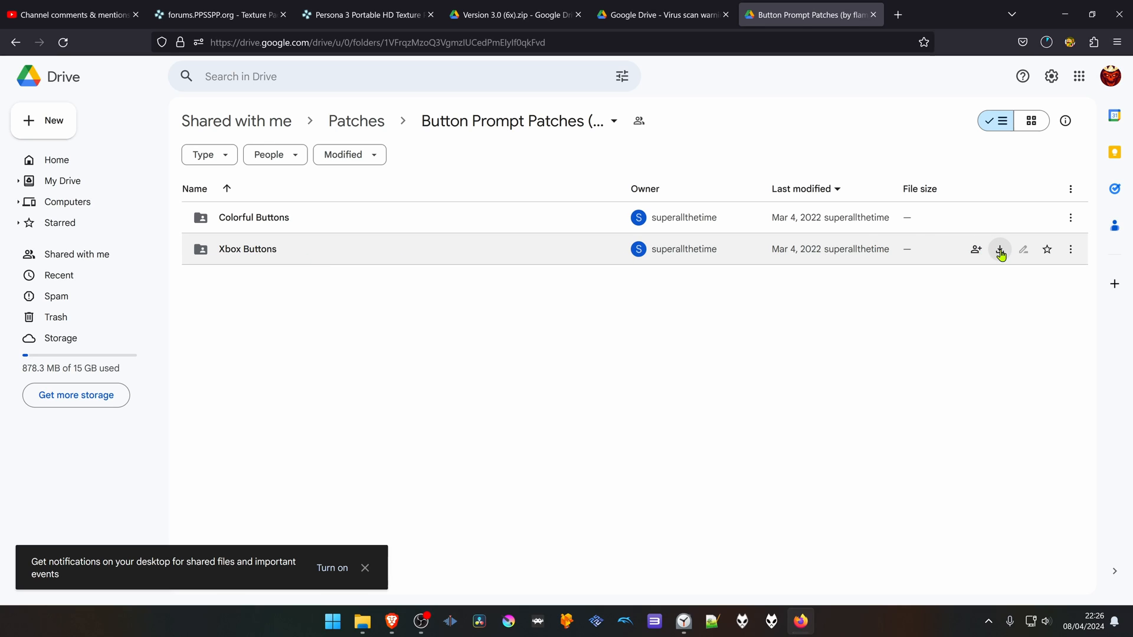
# Download the Xbox Buttons folder from Button Prompt Patches as a zip.
pyautogui.click(999, 249)
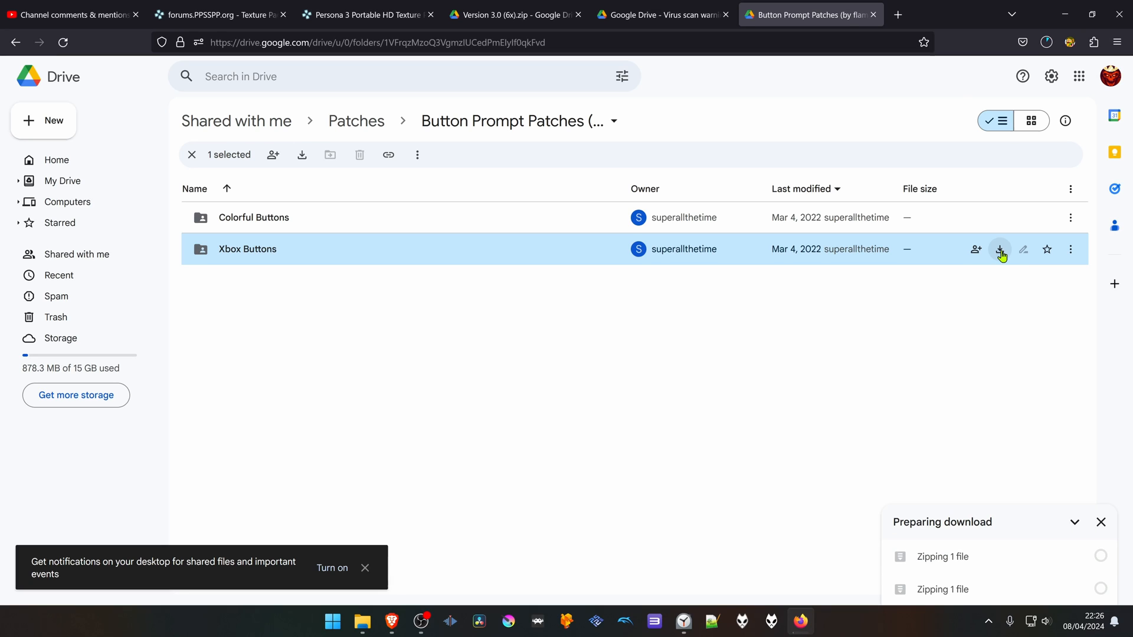
pyautogui.click(1001, 249)
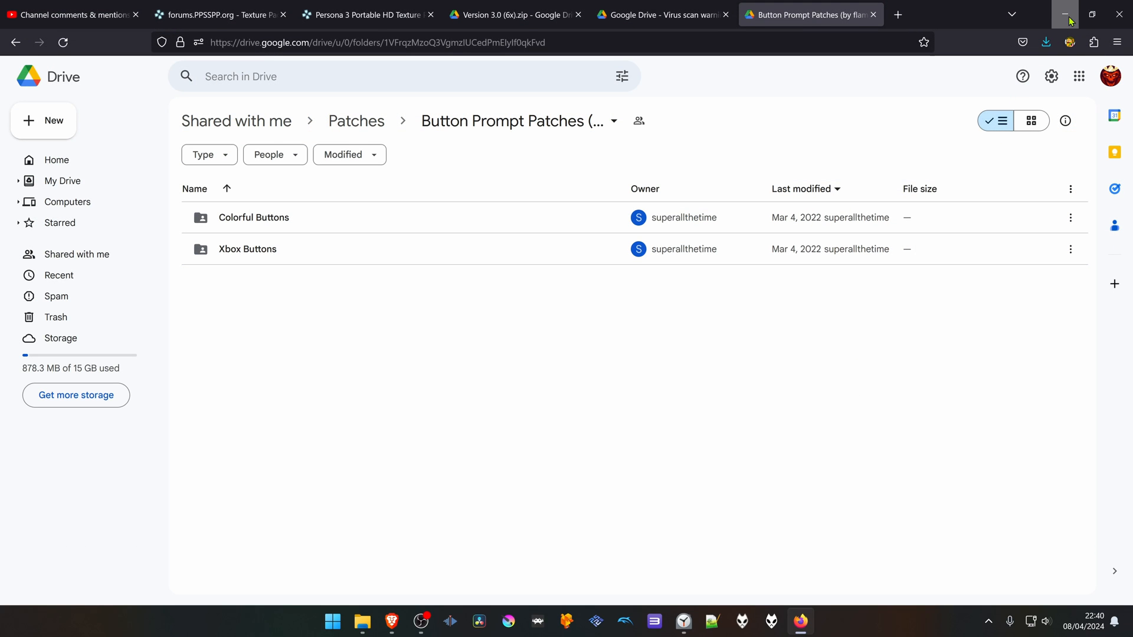
# Extract the 6x texture pack and Xbox Buttons archives to desktop folders with 7-Zip, then launch RetroArch.
pyautogui.click(1065, 14)
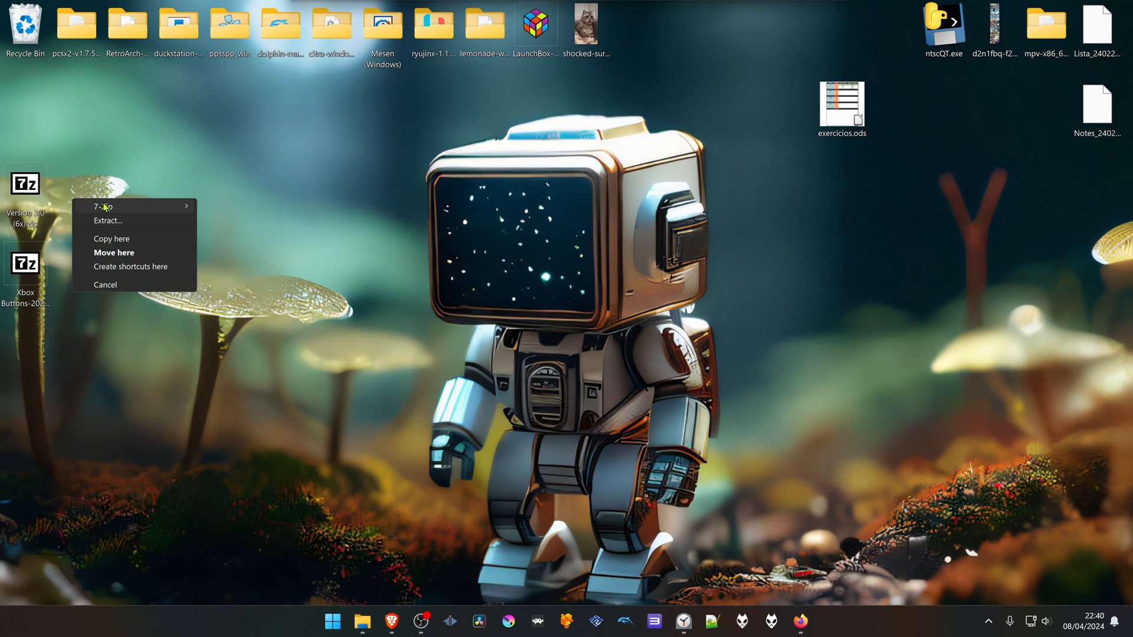
pyautogui.click(108, 220)
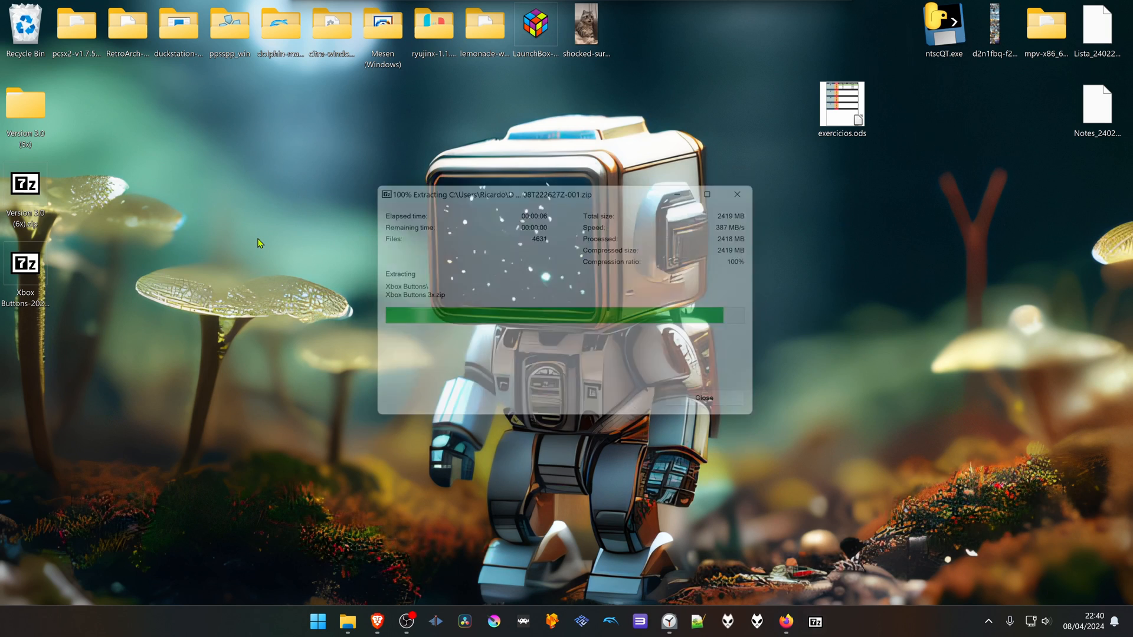
pyautogui.click(702, 397)
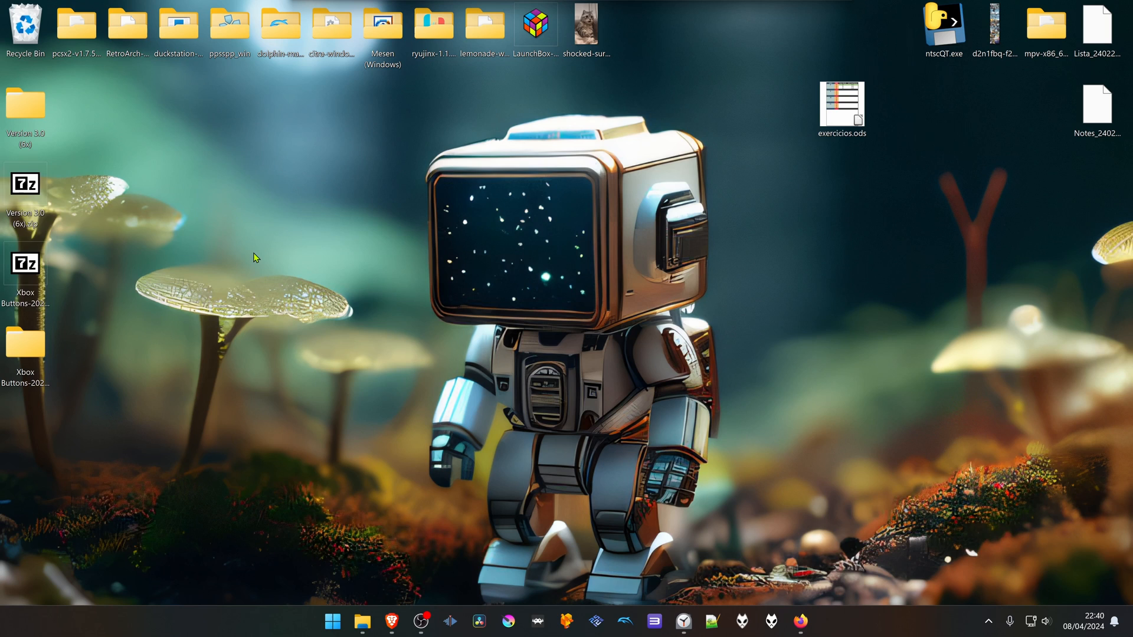
pyautogui.doubleClick(128, 24)
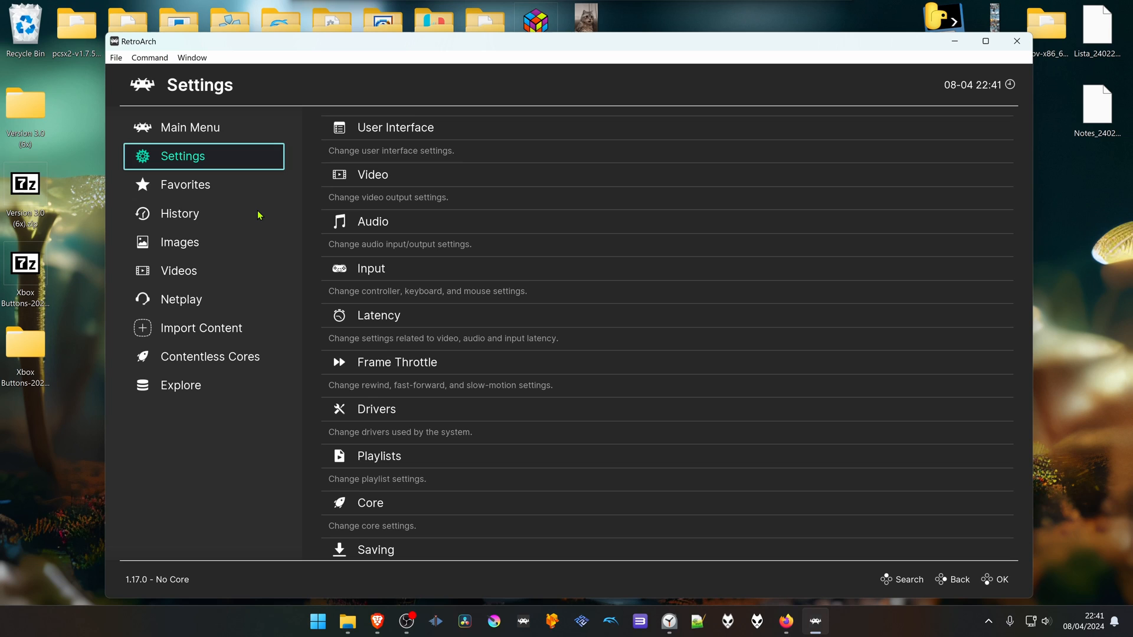
# In PPSSPP video core options set internal resolution to 3840x2176 and reach Texture Replacement.
pyautogui.click(179, 213)
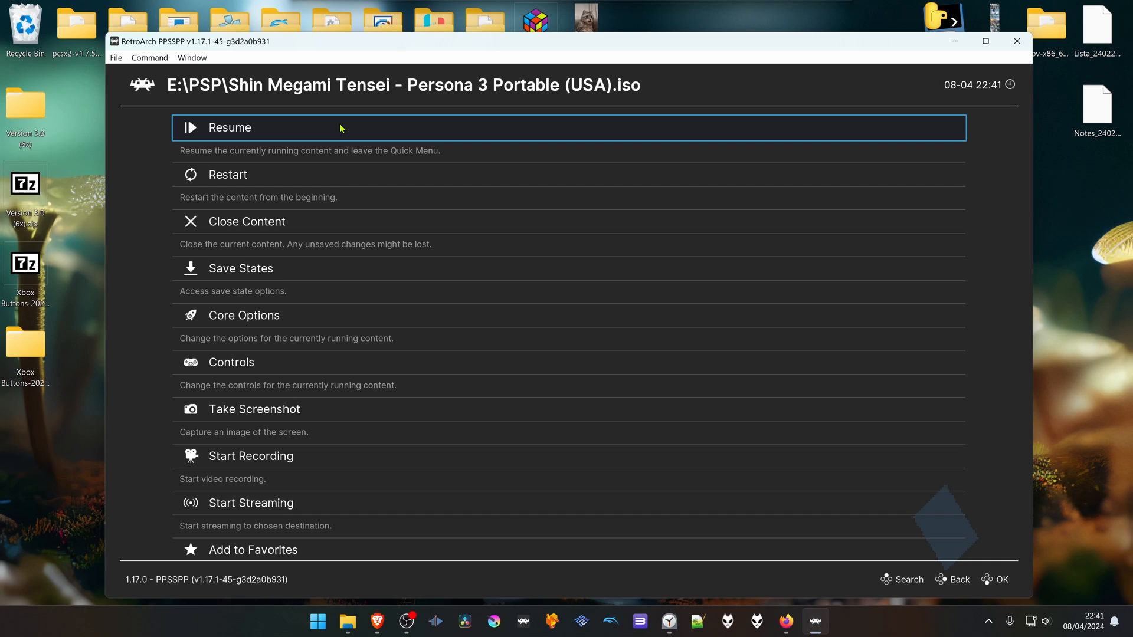
pyautogui.click(243, 315)
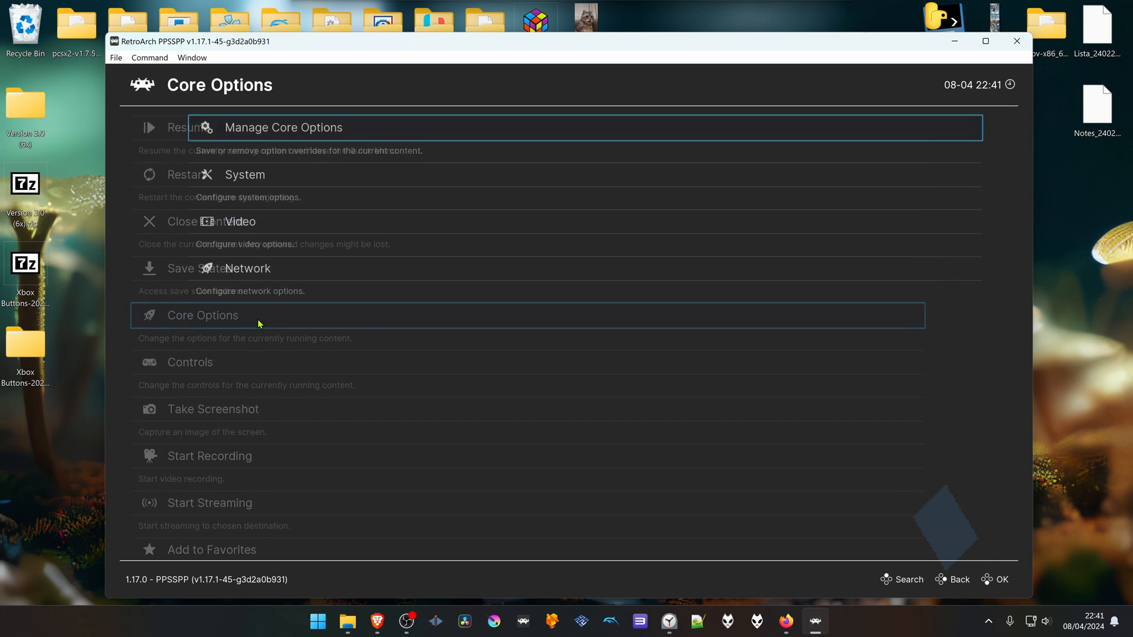
pyautogui.click(240, 220)
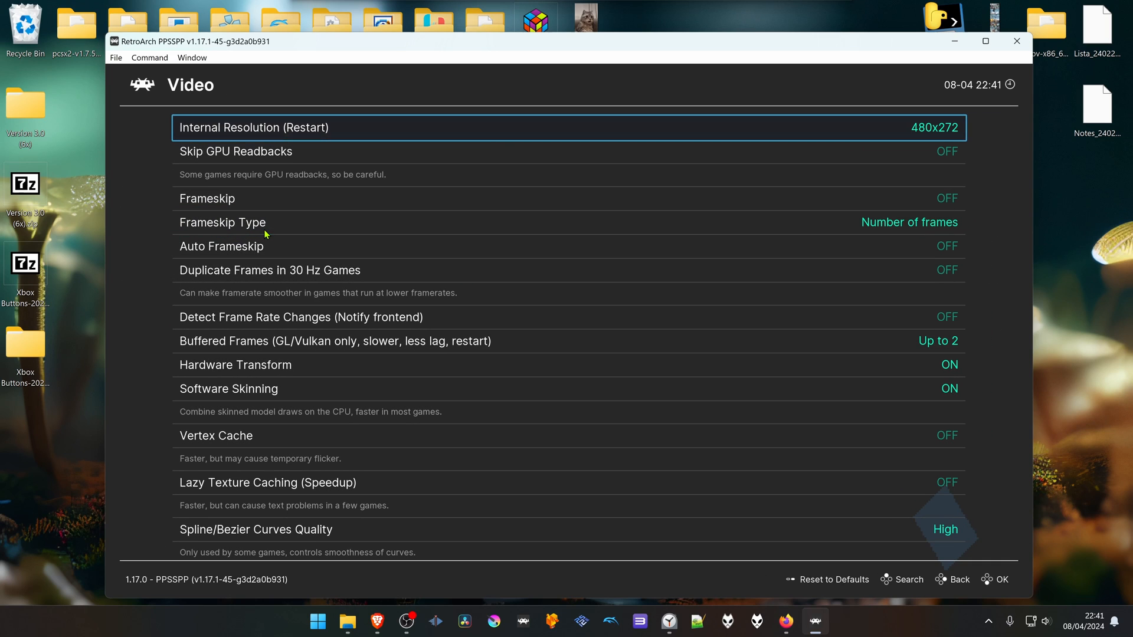
pyautogui.moveTo(334, 126)
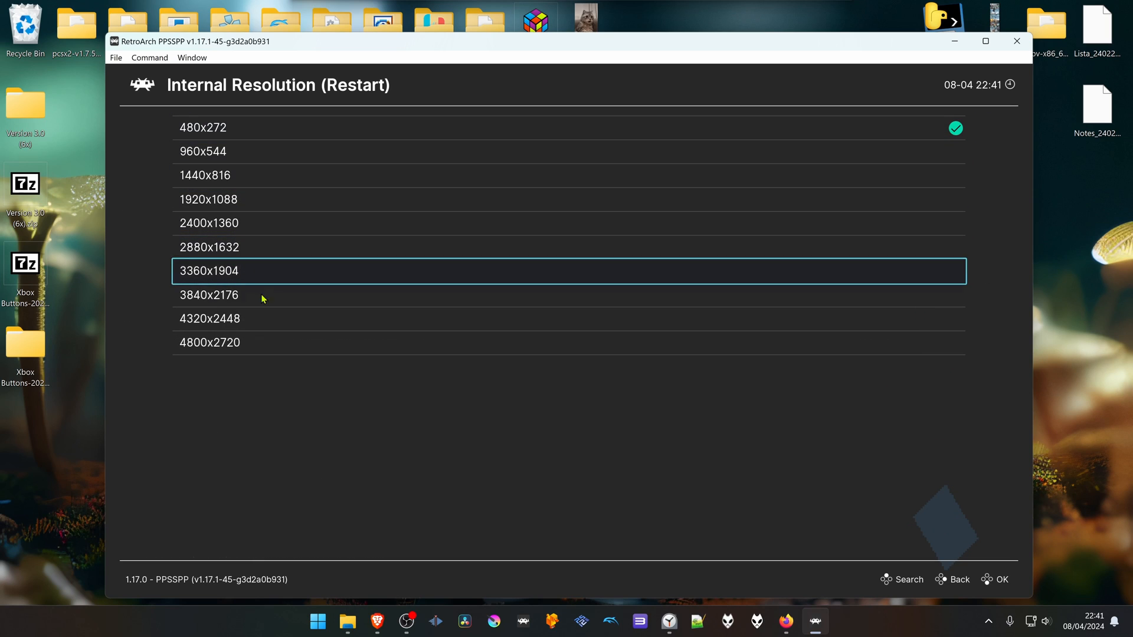
pyautogui.click(209, 295)
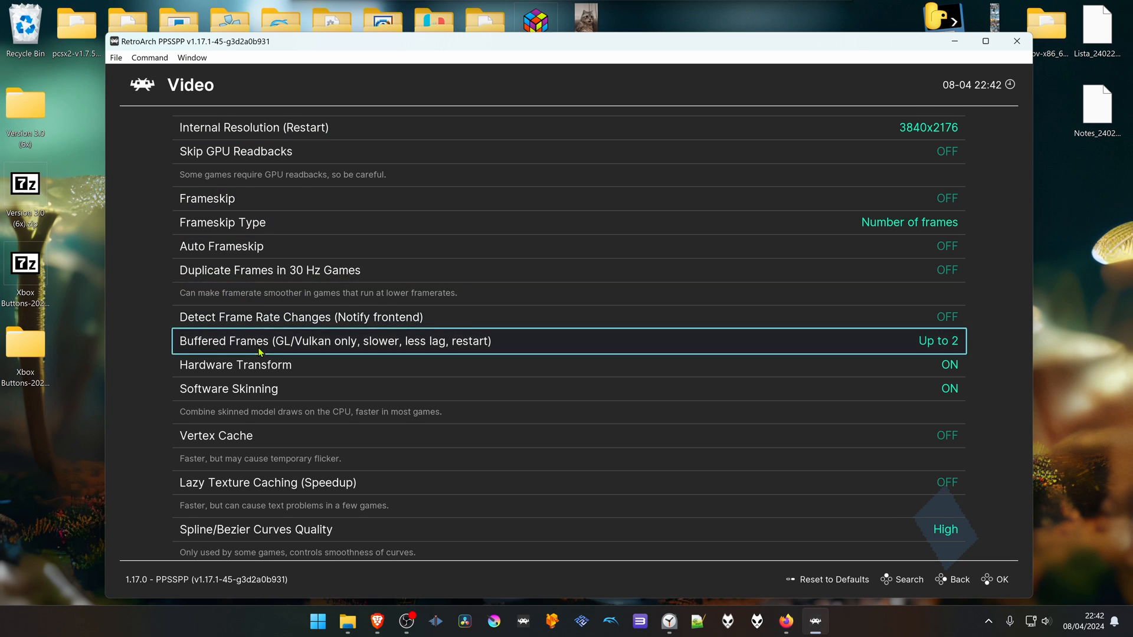
pyautogui.scroll(-3)
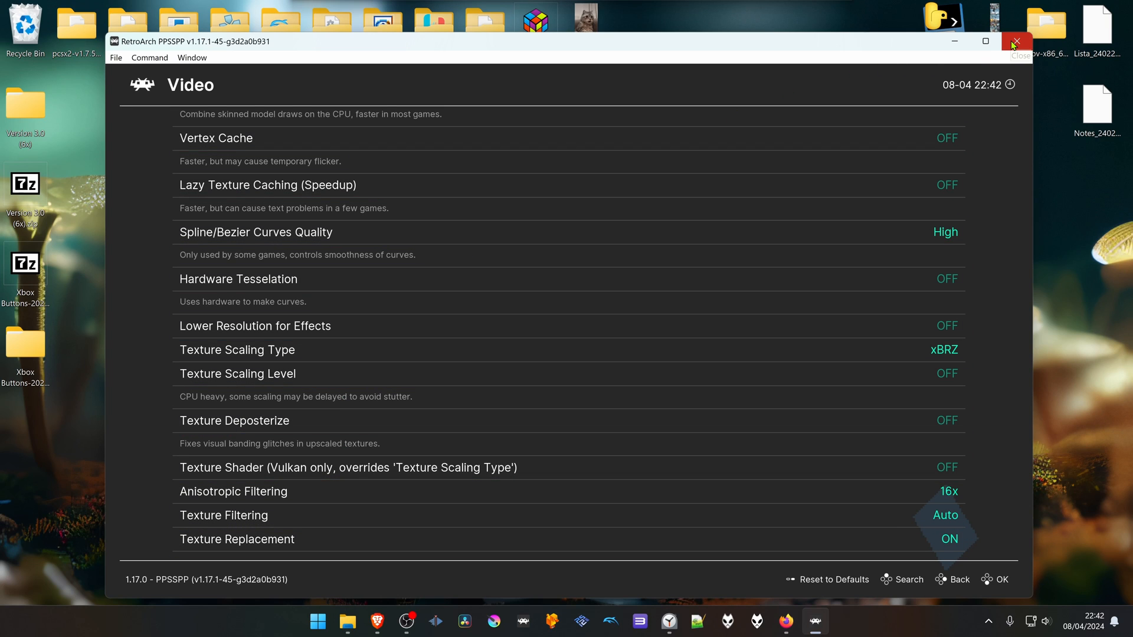
# Close RetroArch and create a textures folder under saves\PPSSPP\PSP.
pyautogui.click(1015, 41)
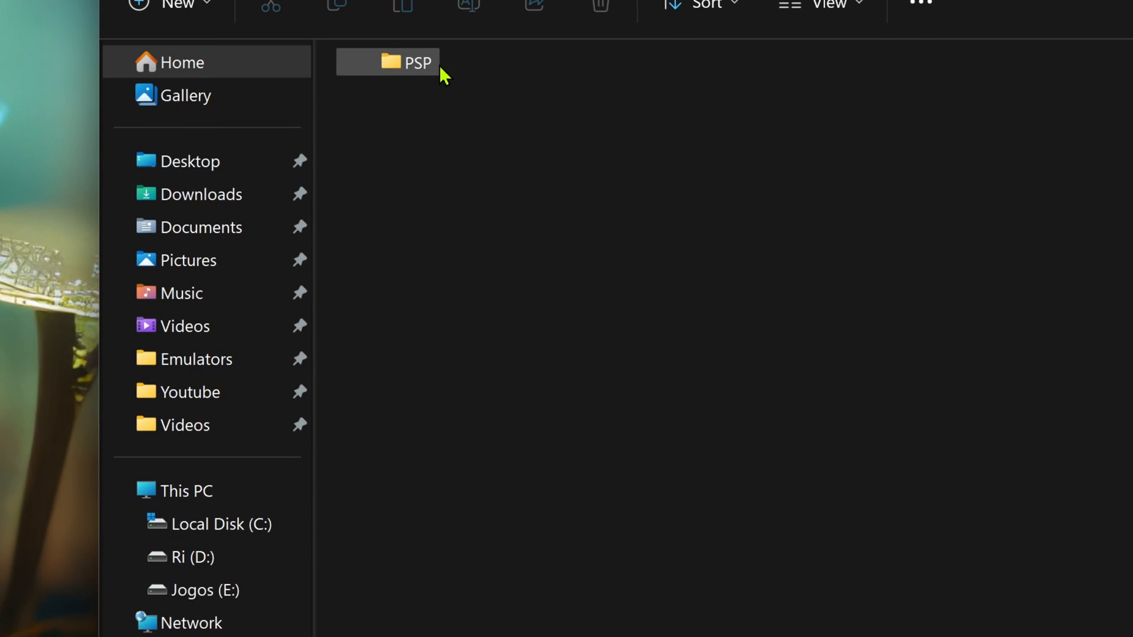
pyautogui.doubleClick(387, 63)
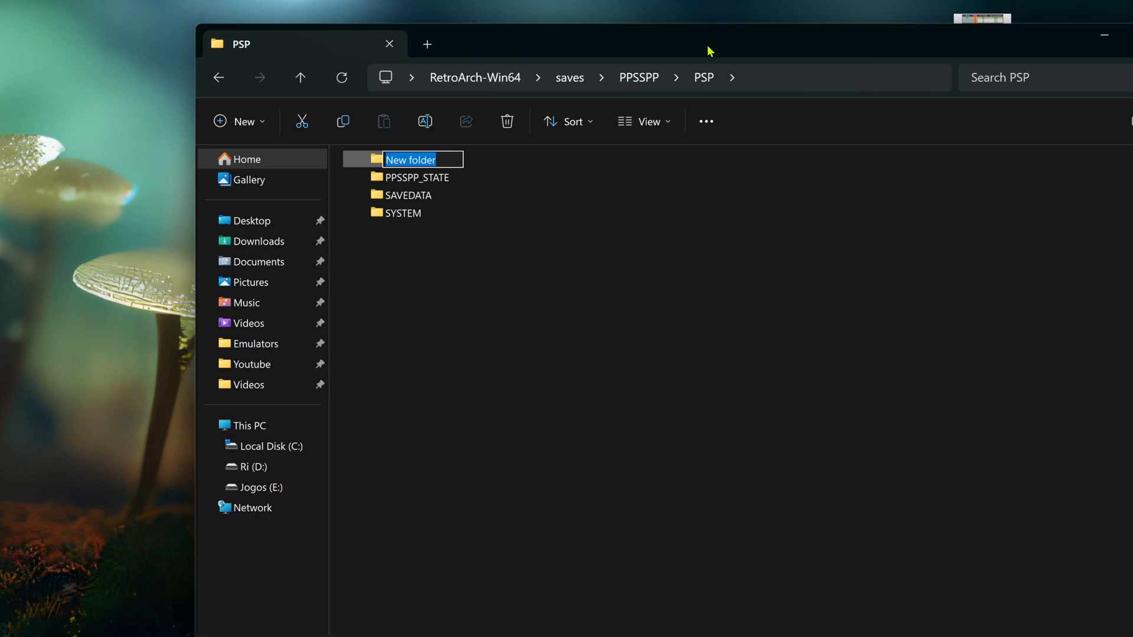
pyautogui.write('textures')
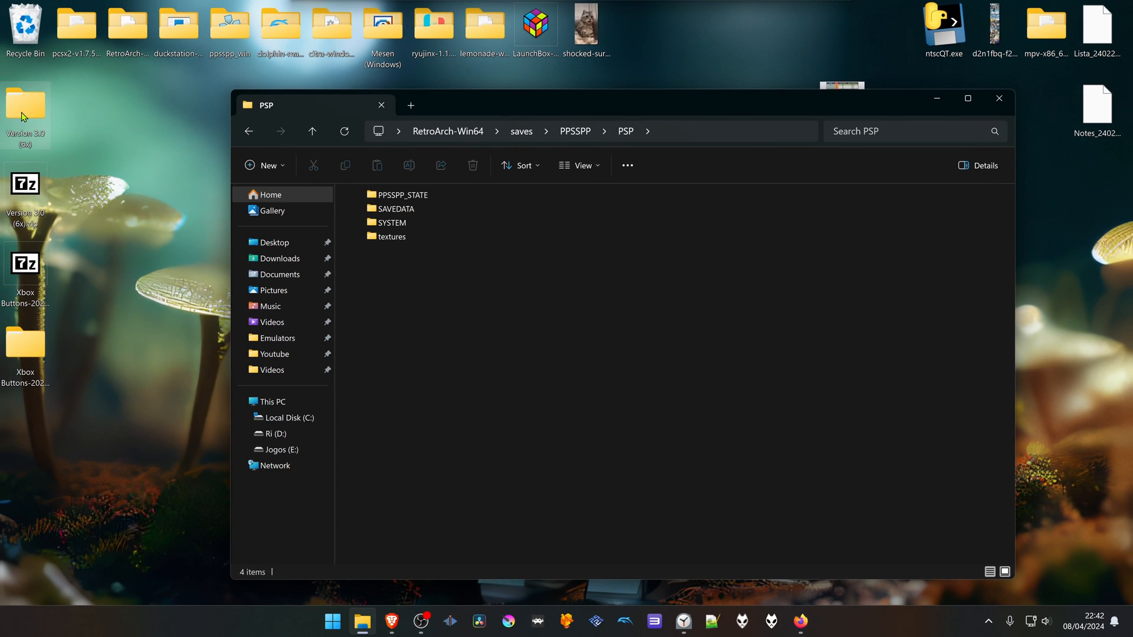
# Copy ULUS10512 from Version 3.0 (6x) into the new textures folder.
pyautogui.doubleClick(24, 102)
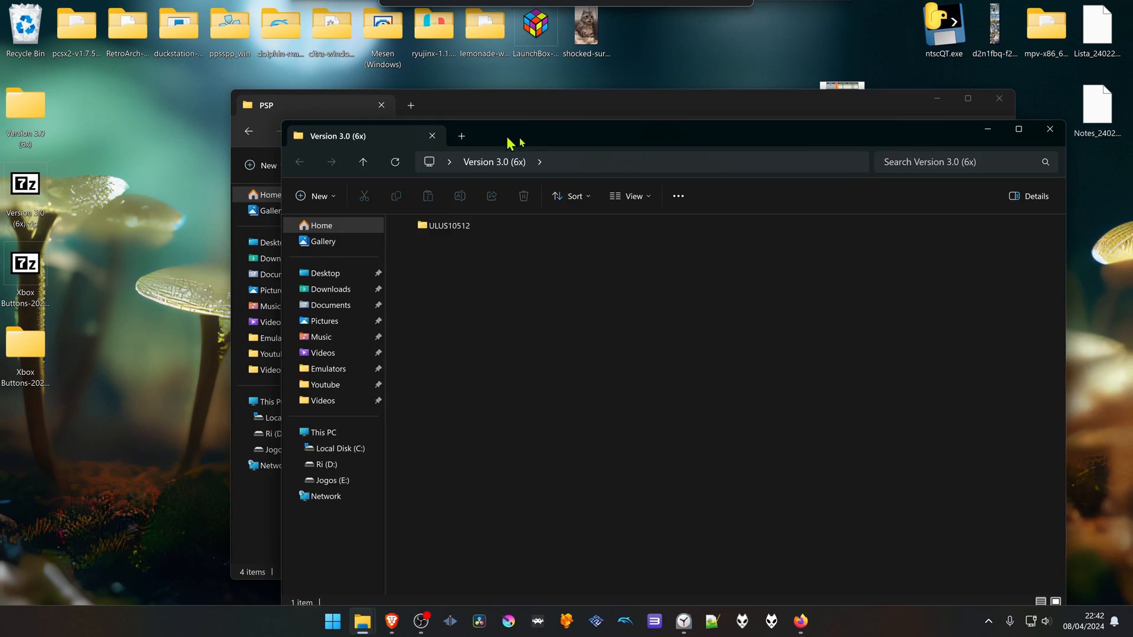
pyautogui.rightClick(448, 224)
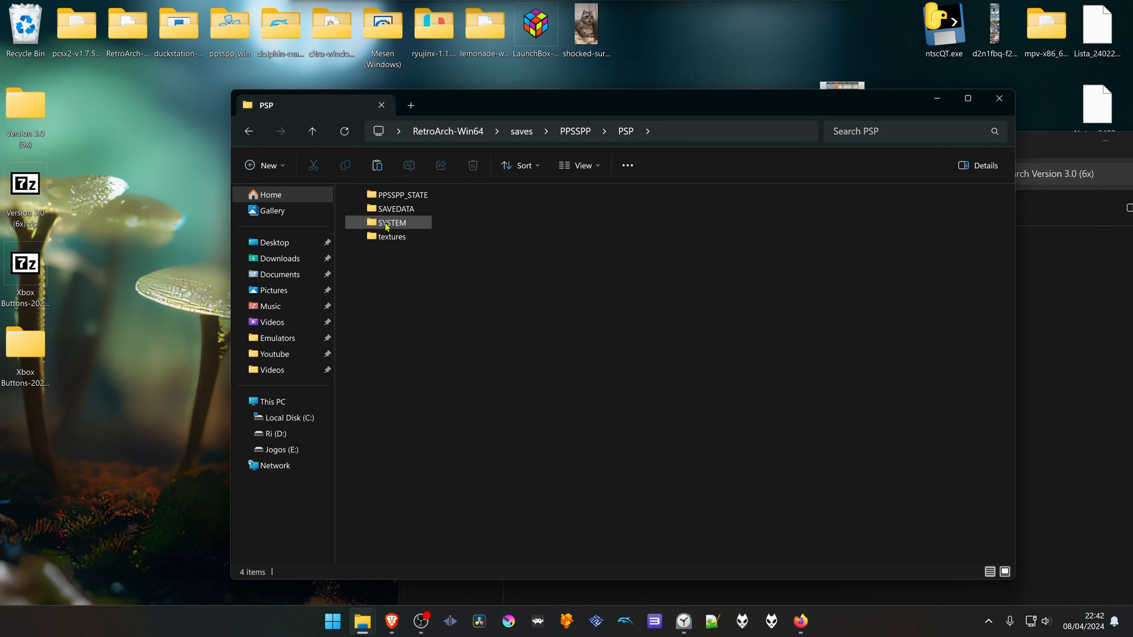
pyautogui.rightClick(551, 313)
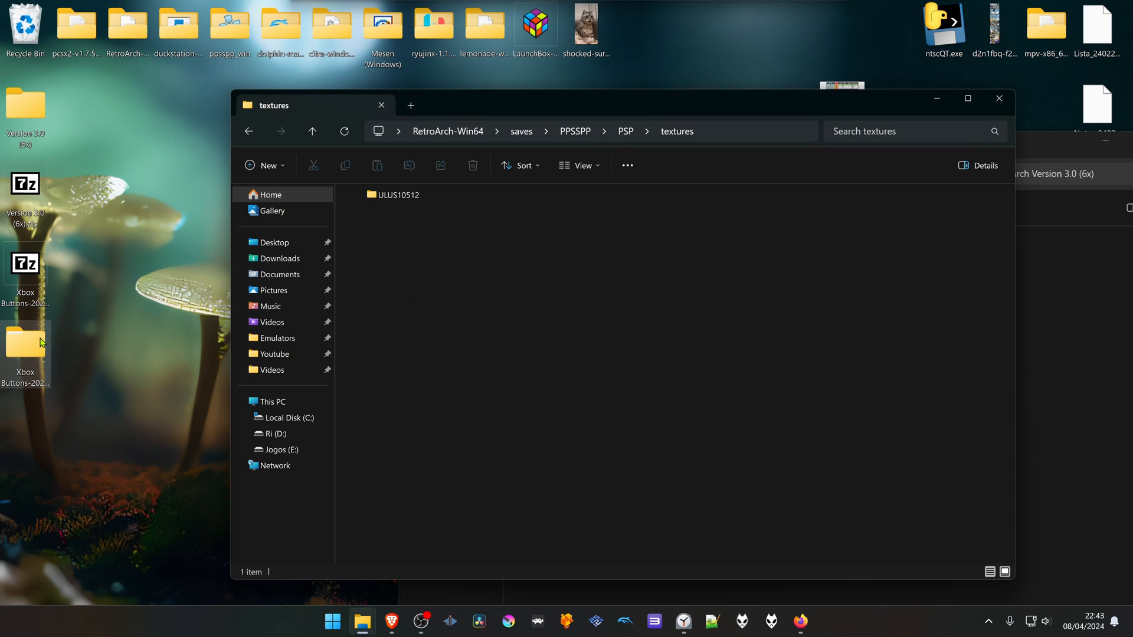
pyautogui.doubleClick(25, 346)
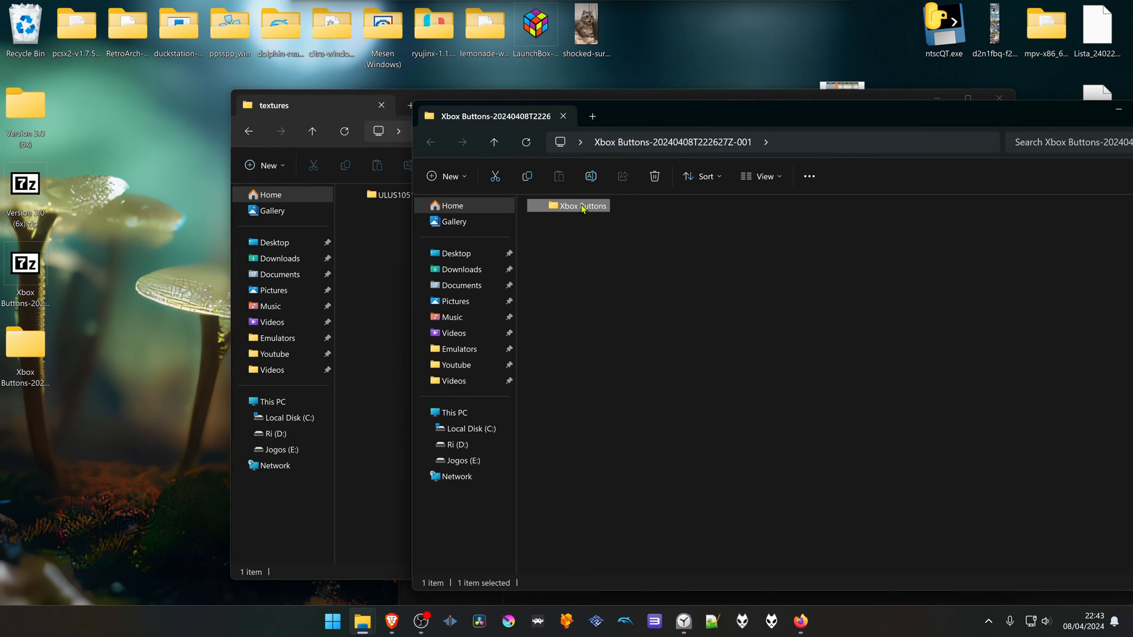
# Extract Xbox Buttons 6x.zip in place and copy its UI folder.
pyautogui.doubleClick(577, 205)
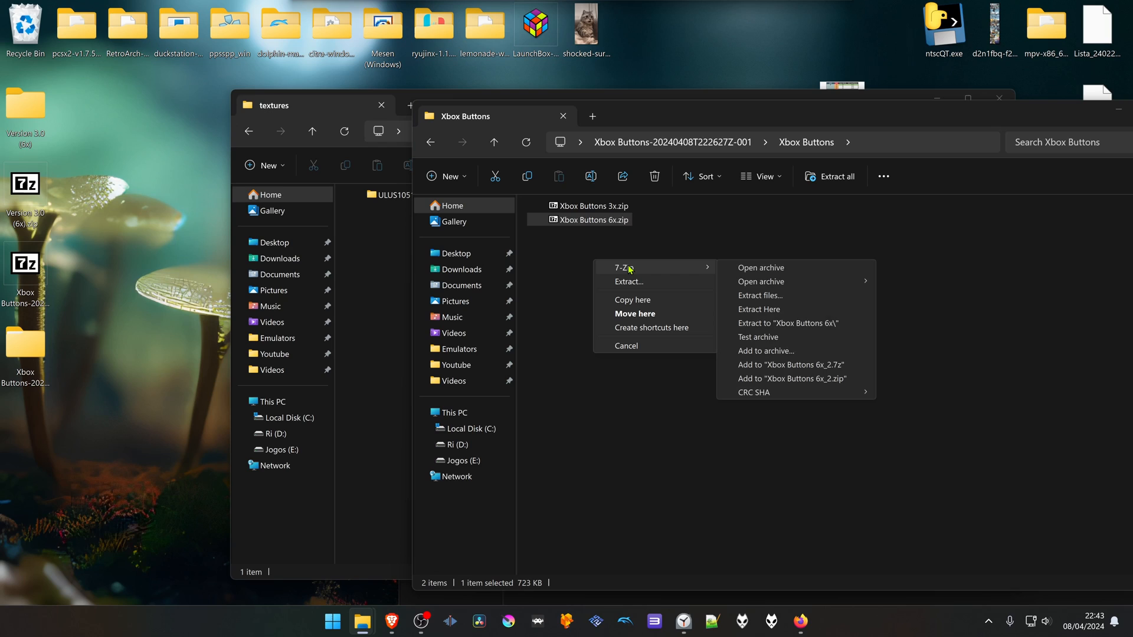
pyautogui.moveTo(777, 314)
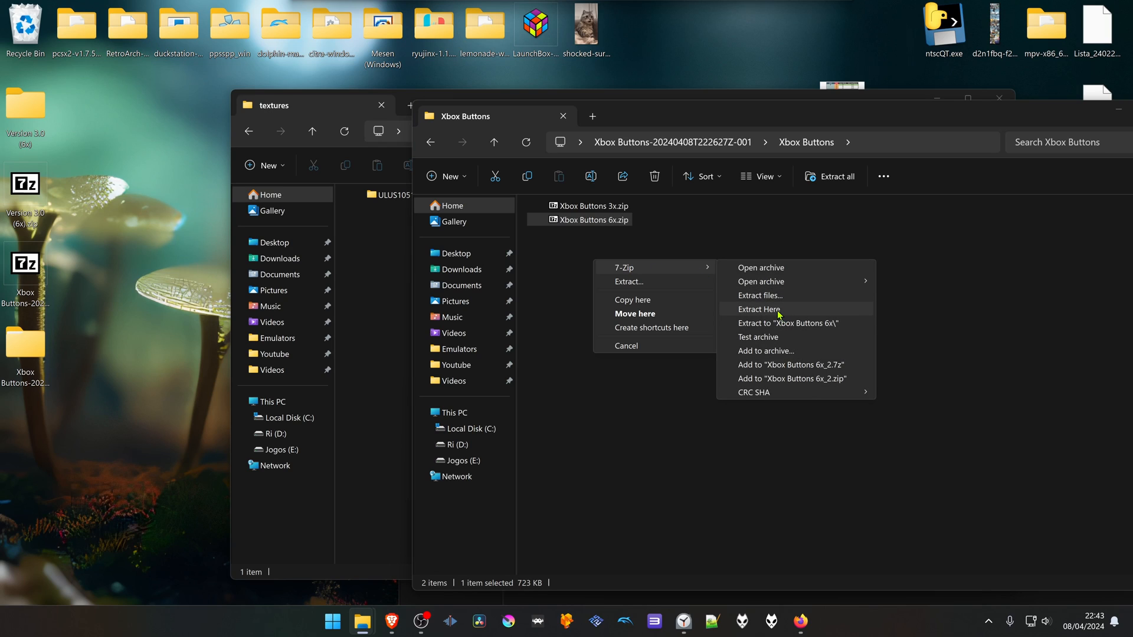
pyautogui.click(758, 309)
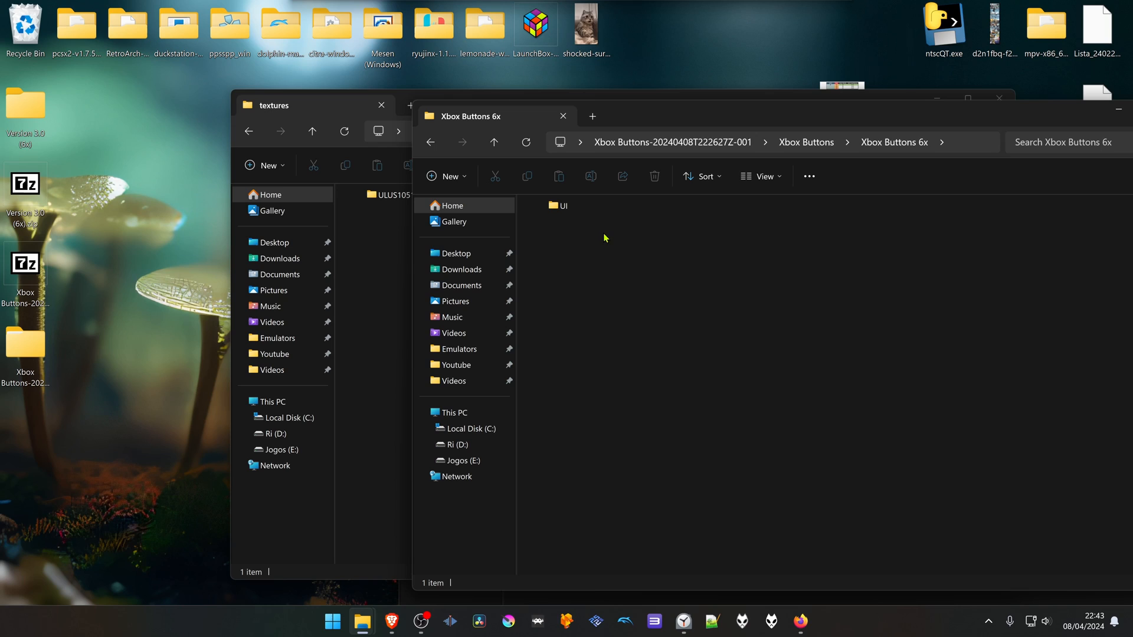
pyautogui.rightClick(558, 206)
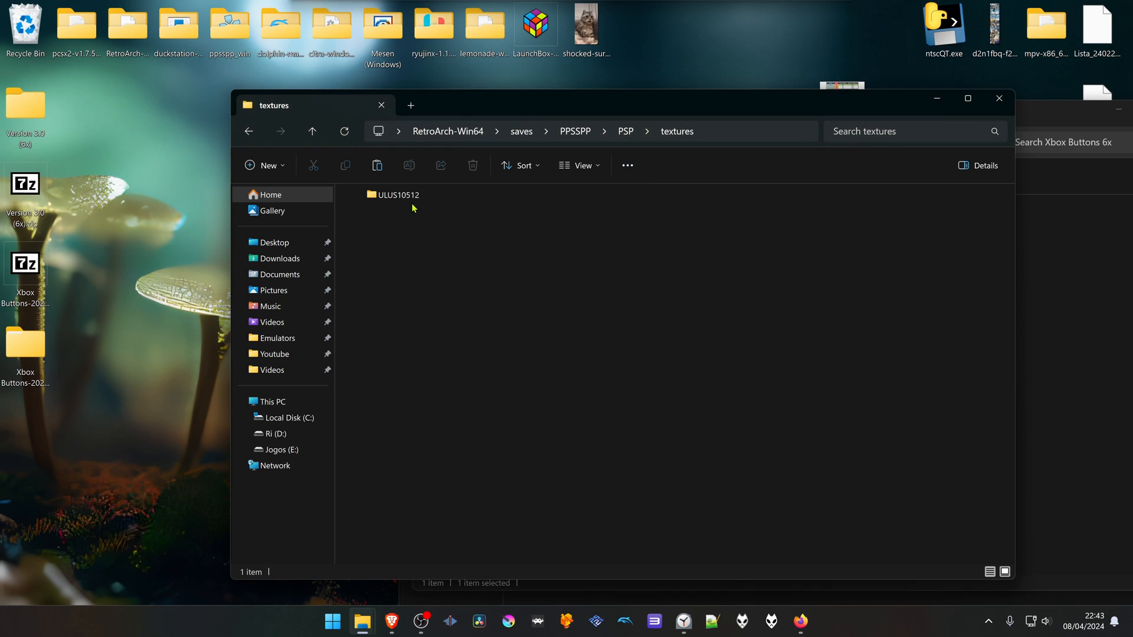
# Paste UI into textures\ULUS10512, replacing the 13 same-named files, and return to RetroArch-Win64.
pyautogui.doubleClick(398, 194)
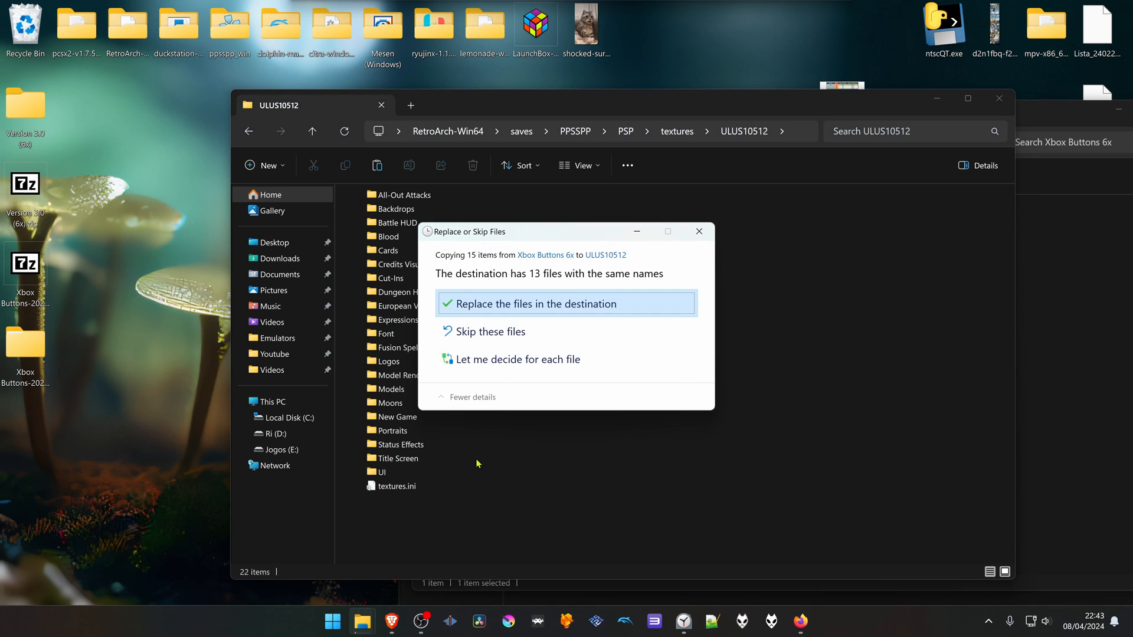
pyautogui.moveTo(521, 317)
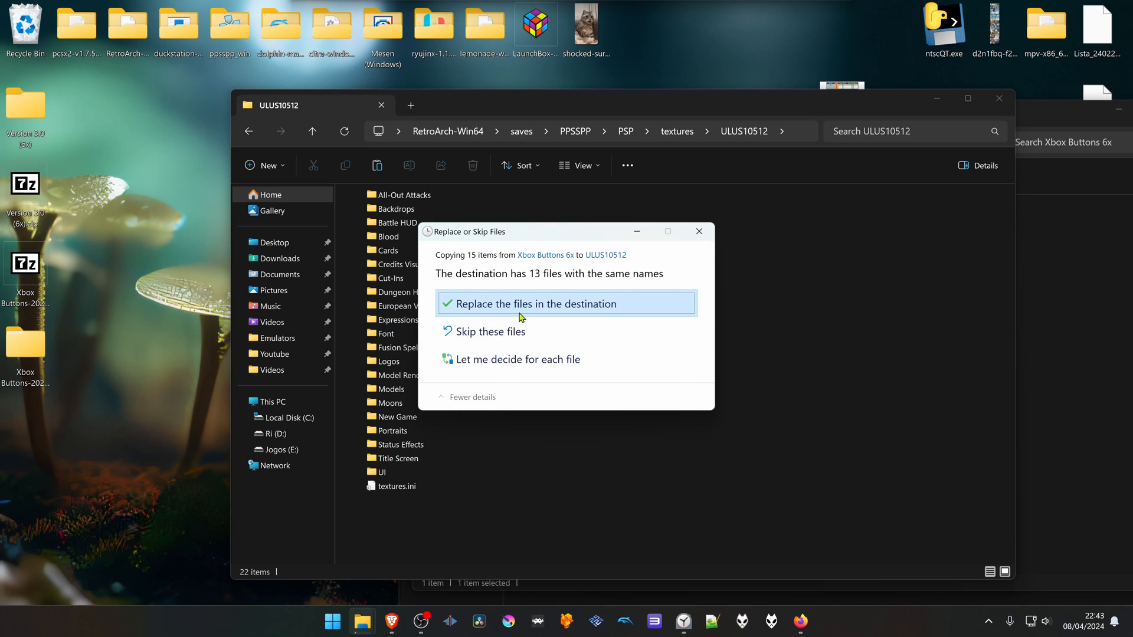
pyautogui.click(531, 303)
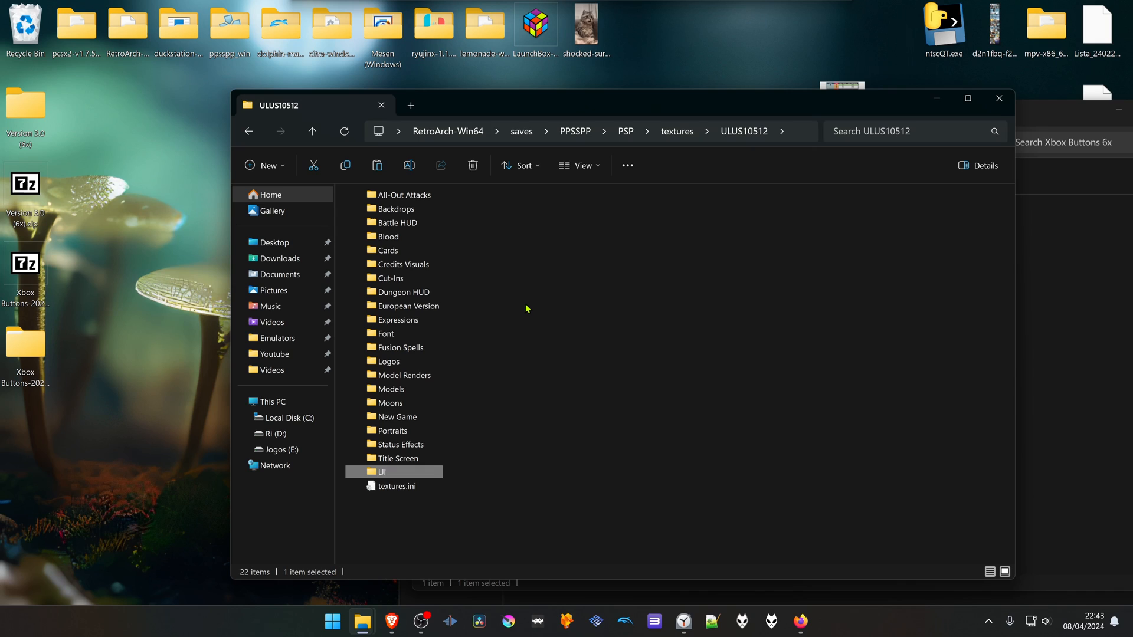
pyautogui.click(248, 131)
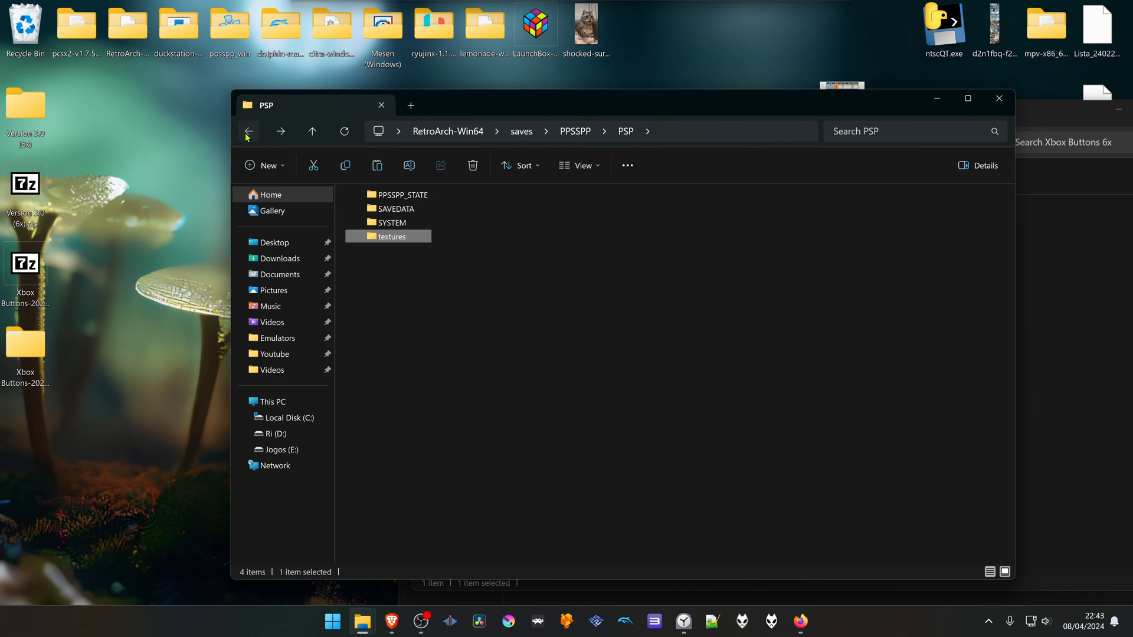
pyautogui.click(248, 131)
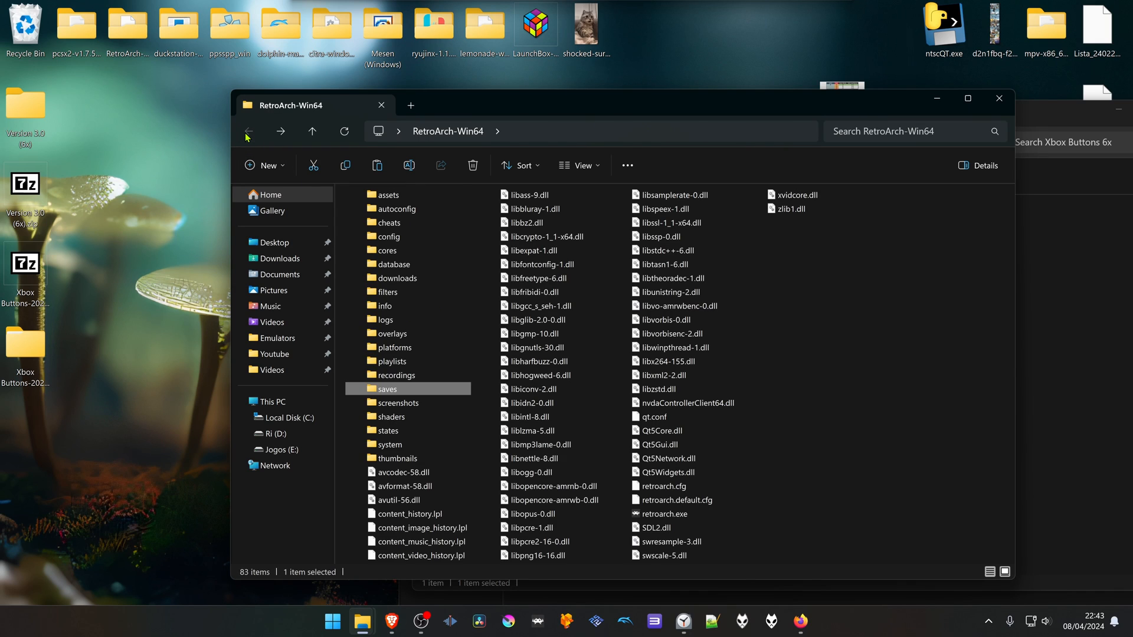